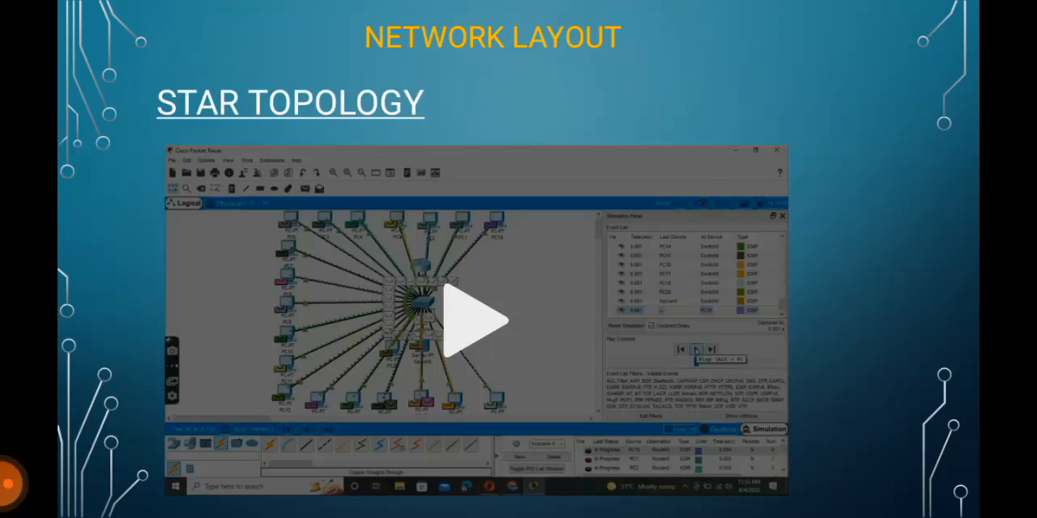
Step Capture/Forward twelve times so ICMP packets pass through Switch0 to Router0, Server0 and the PCs
{"action": "left_click", "coordinate": [480, 317]}
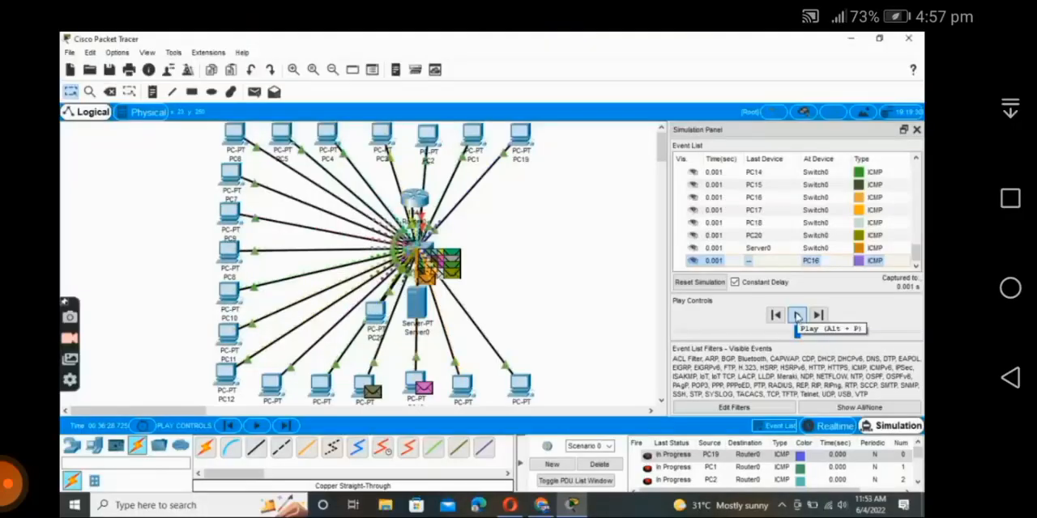
{"action": "left_click", "coordinate": [797, 314]}
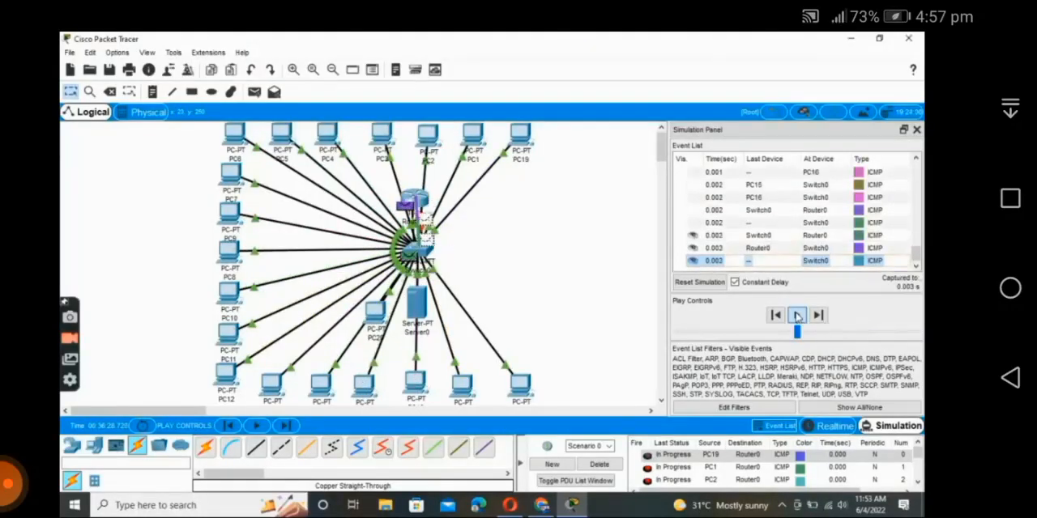
{"action": "left_click", "coordinate": [797, 314]}
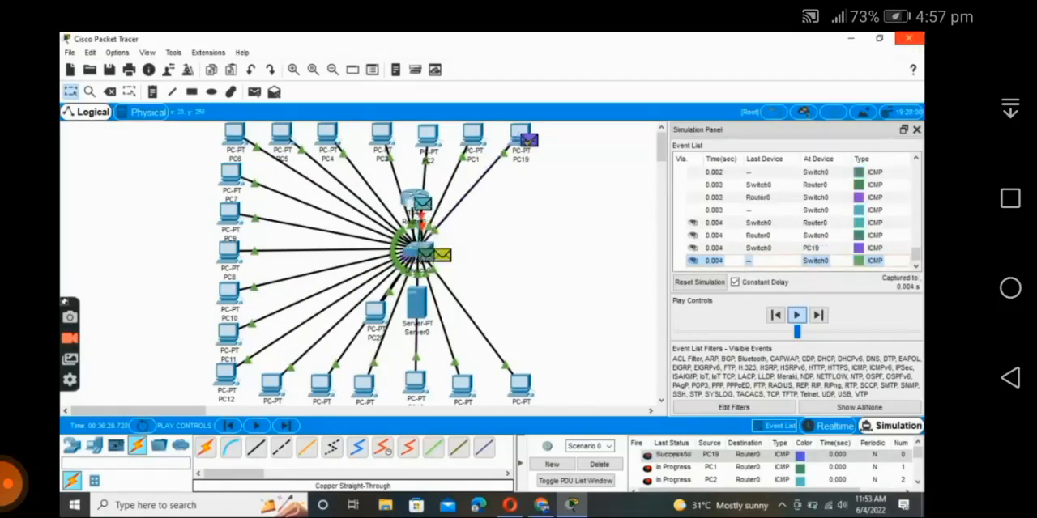
{"action": "left_click", "coordinate": [797, 314]}
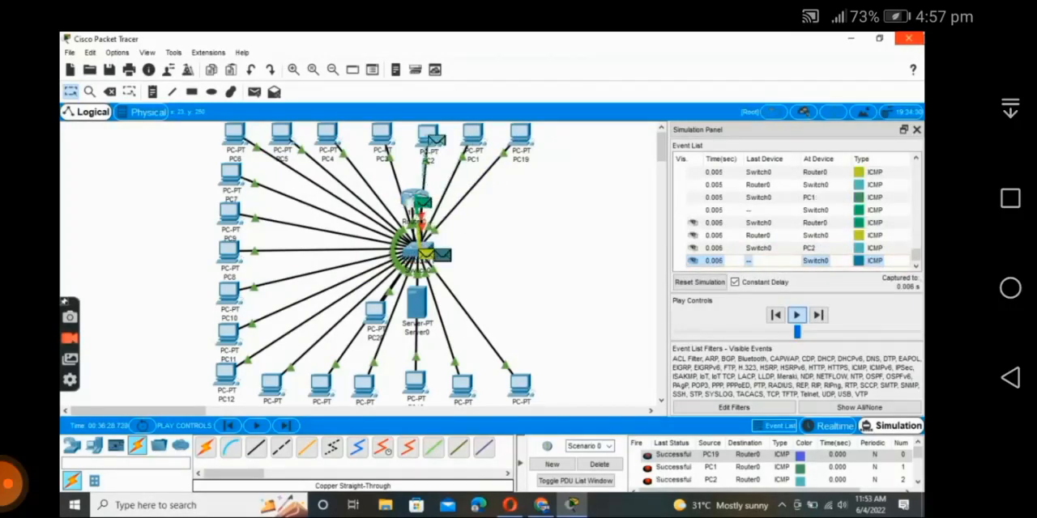
{"action": "left_click", "coordinate": [816, 314]}
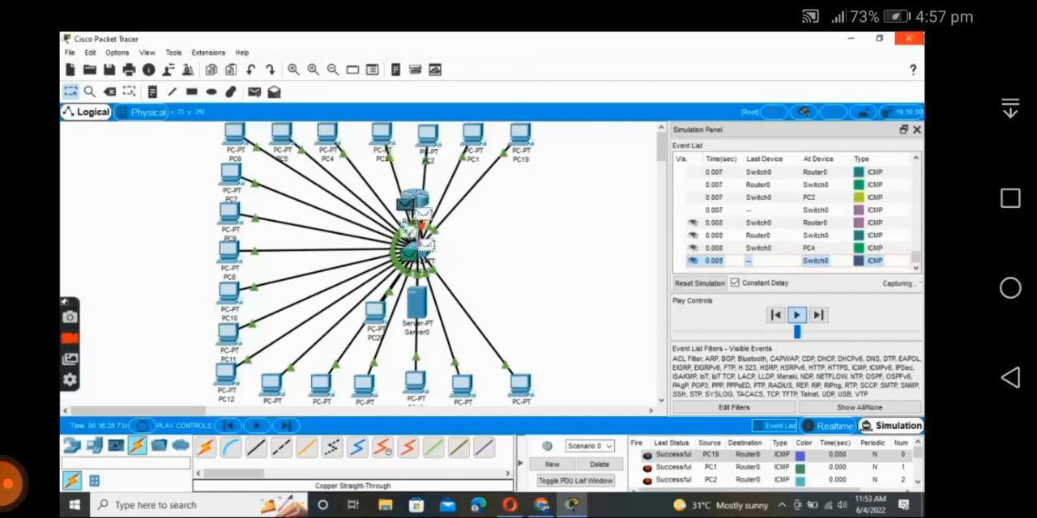
{"action": "left_click", "coordinate": [795, 314]}
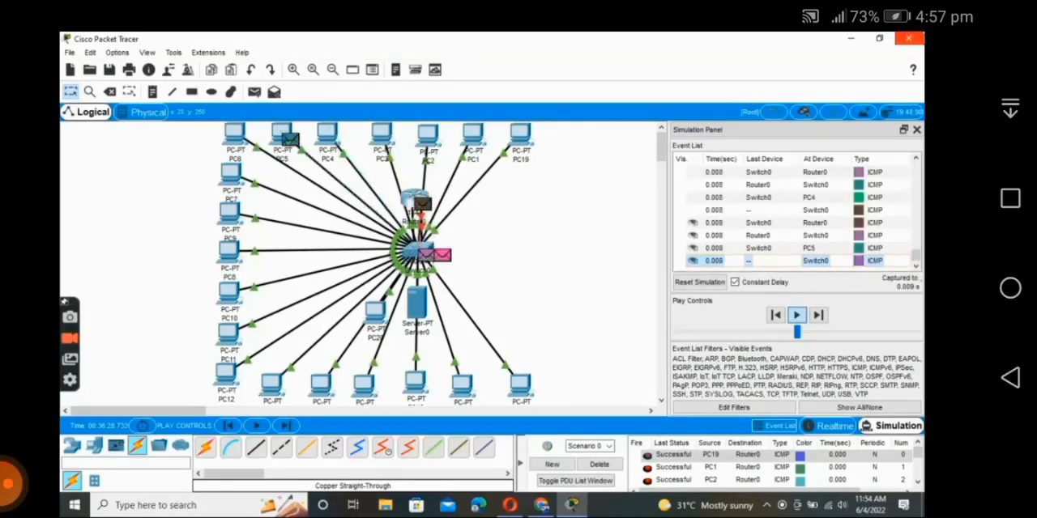
{"action": "left_click", "coordinate": [796, 314]}
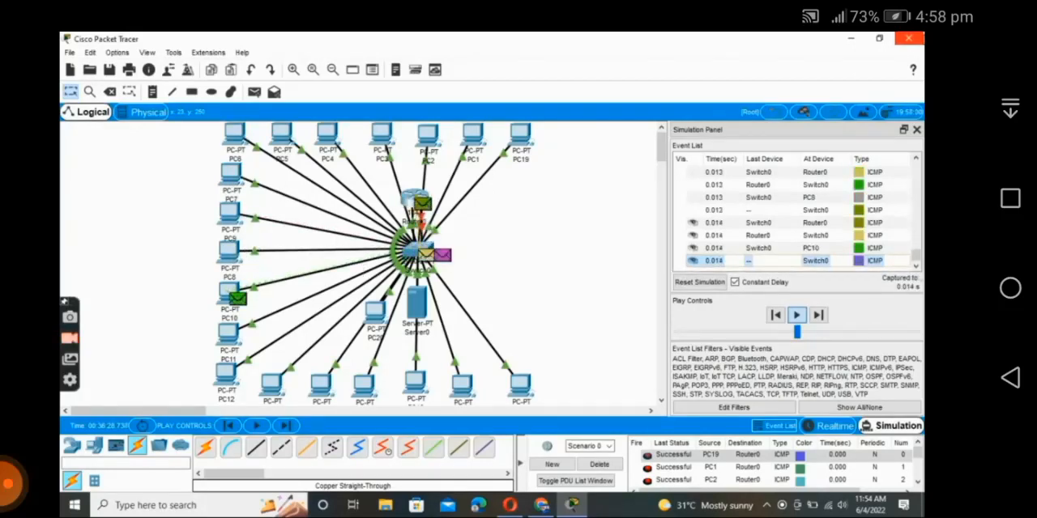
{"action": "left_click", "coordinate": [797, 314]}
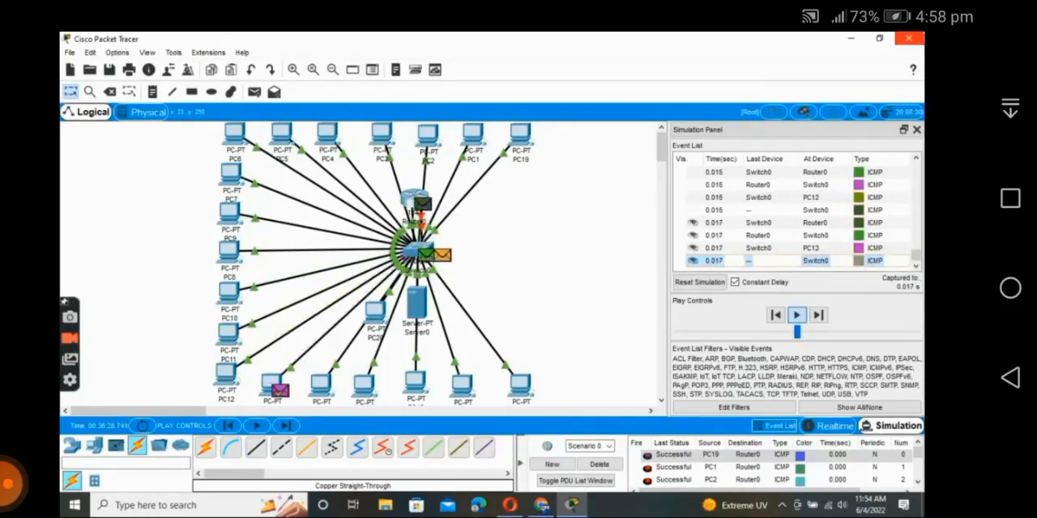
{"action": "left_click", "coordinate": [818, 314]}
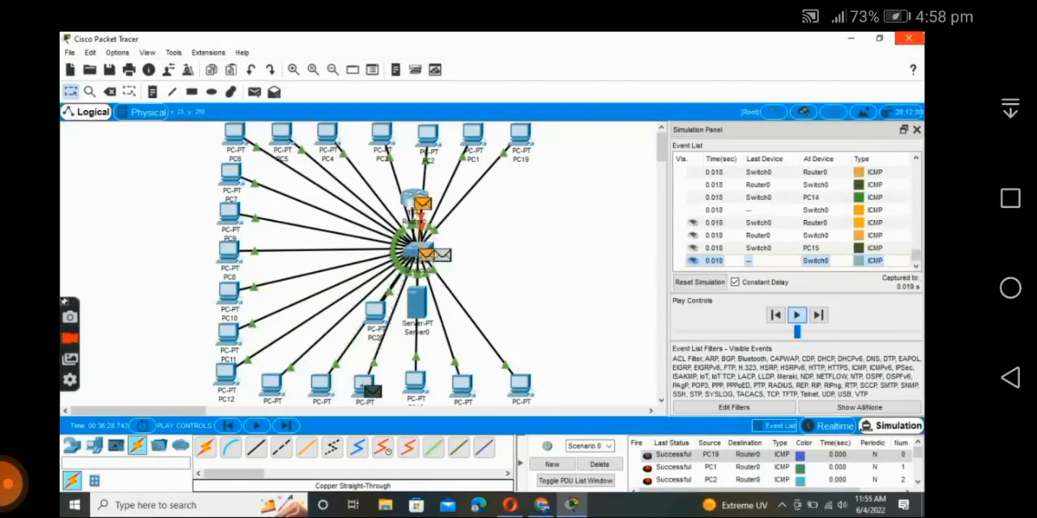
{"action": "left_click", "coordinate": [796, 315]}
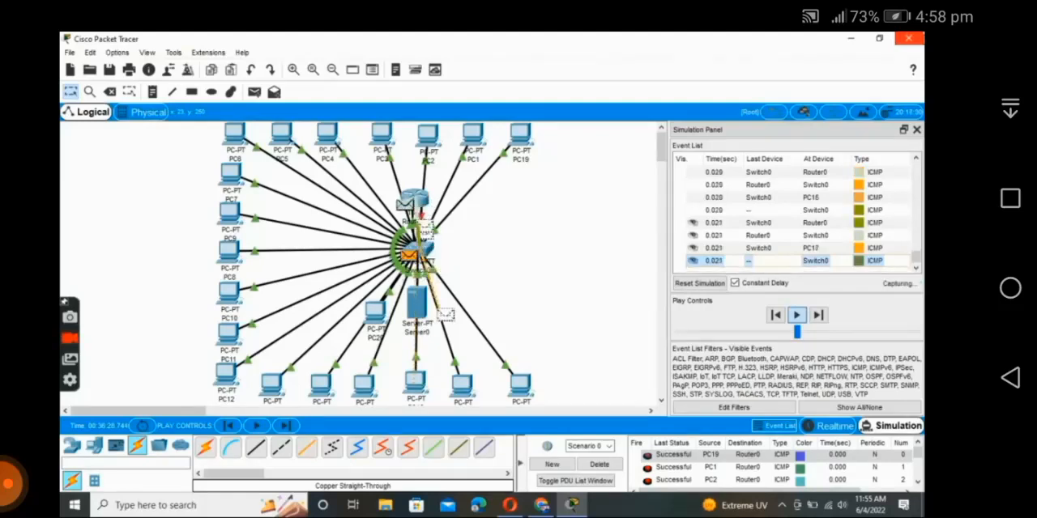
{"action": "left_click", "coordinate": [818, 314]}
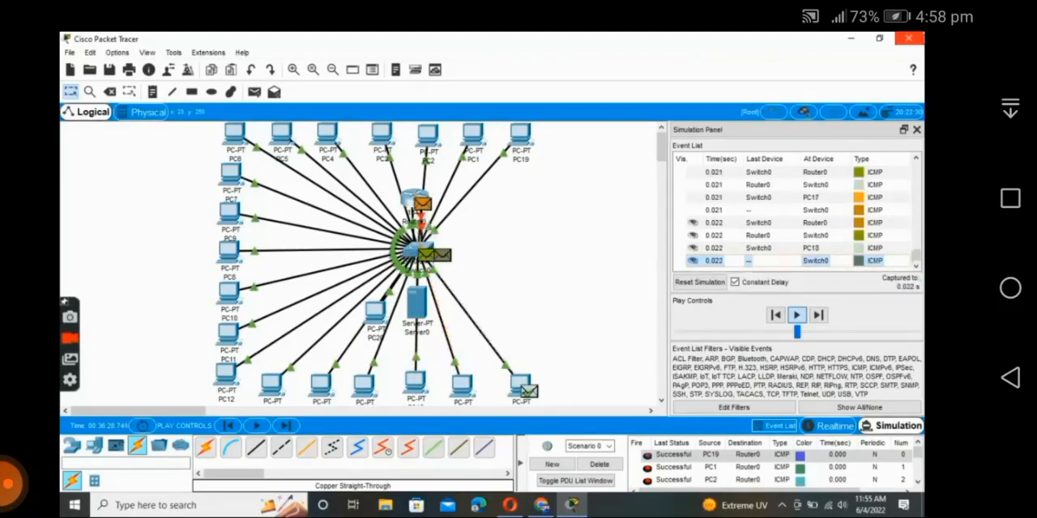
{"action": "left_click", "coordinate": [797, 314]}
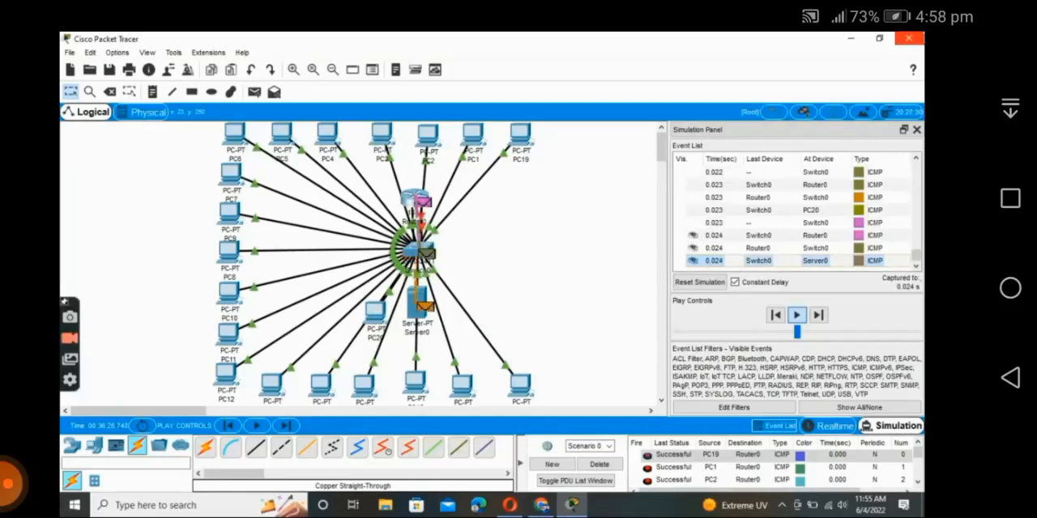